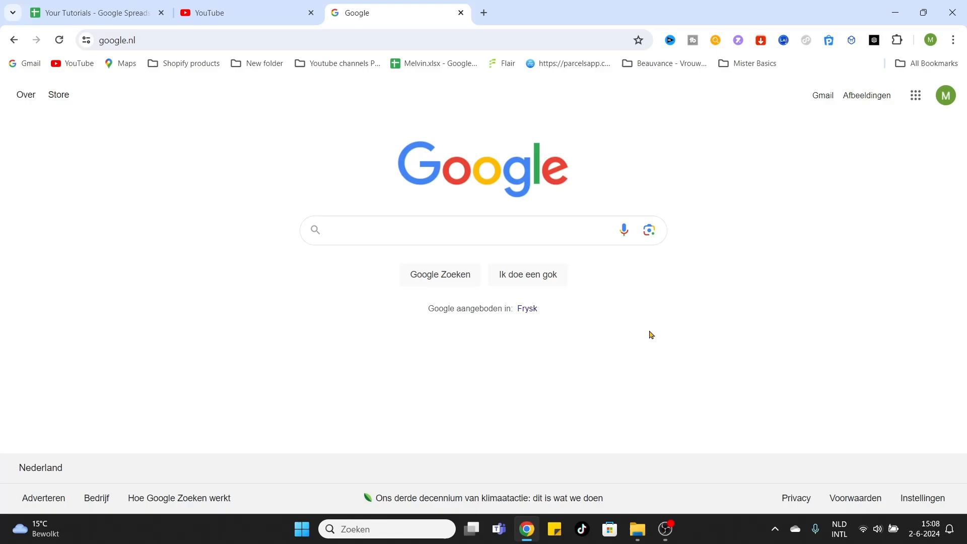
# - Search Google for 'microsoft flight simulator 40th anniversary edition'
pyautogui.click(432, 230)
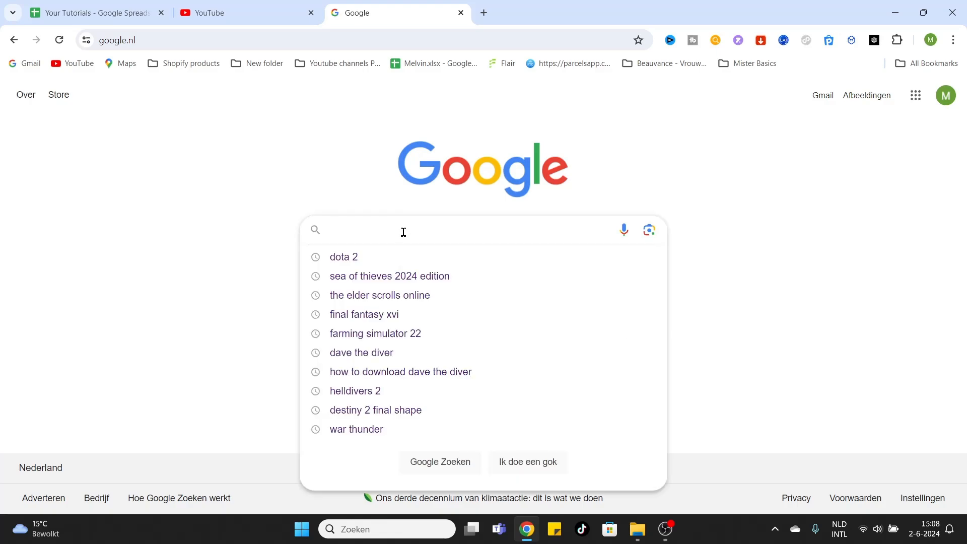
pyautogui.write('microsoft flight simulator 40')
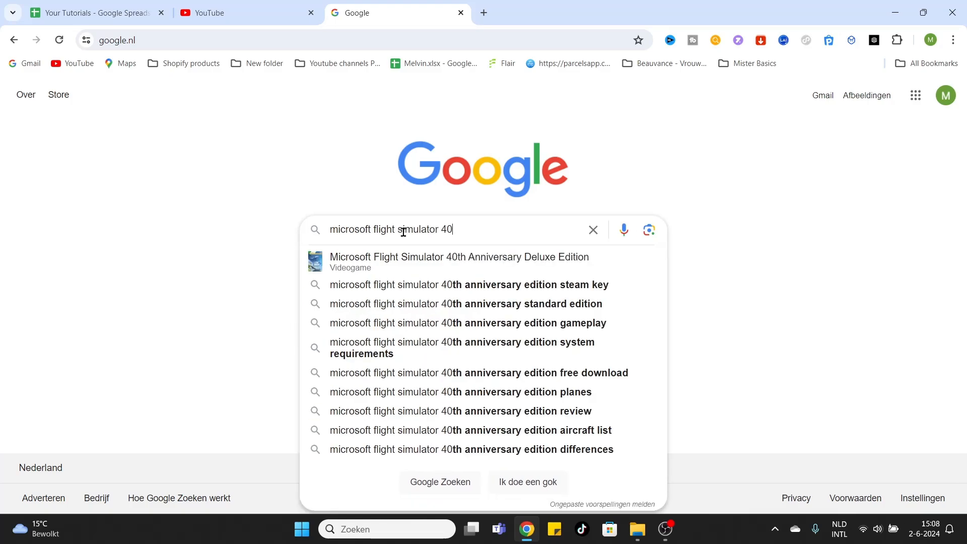
pyautogui.write('th anniversary edition')
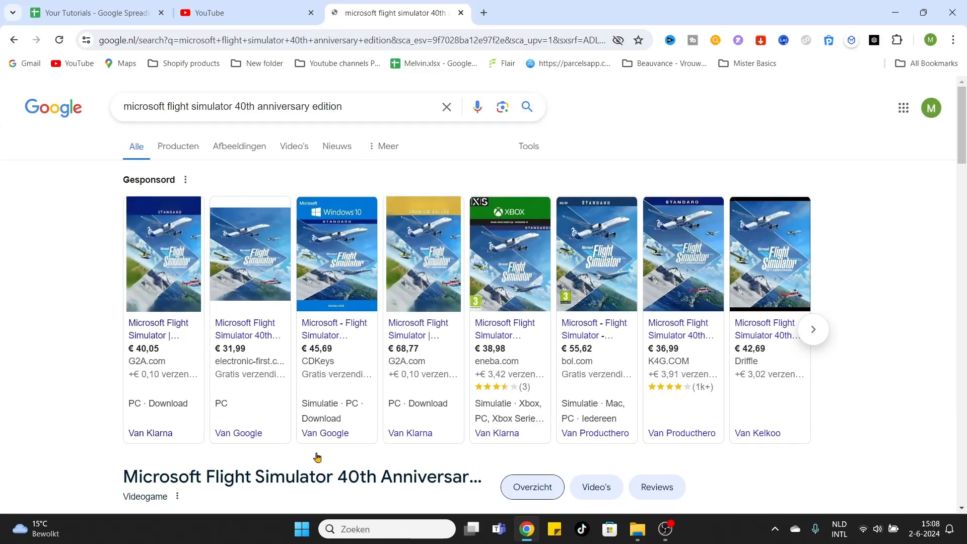
# - Scroll down the results to the organic Xbox.com and Steam store listings
pyautogui.scroll(-3)
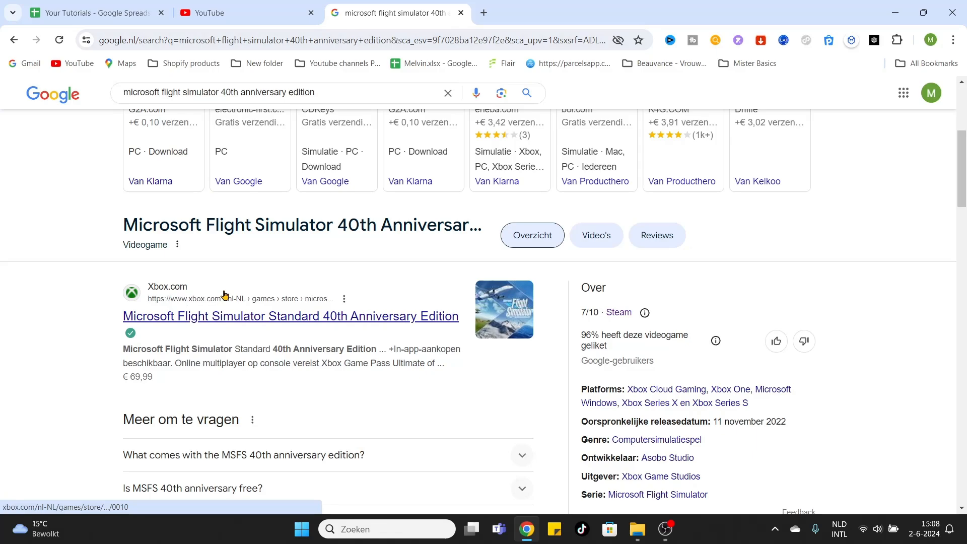
pyautogui.scroll(-3)
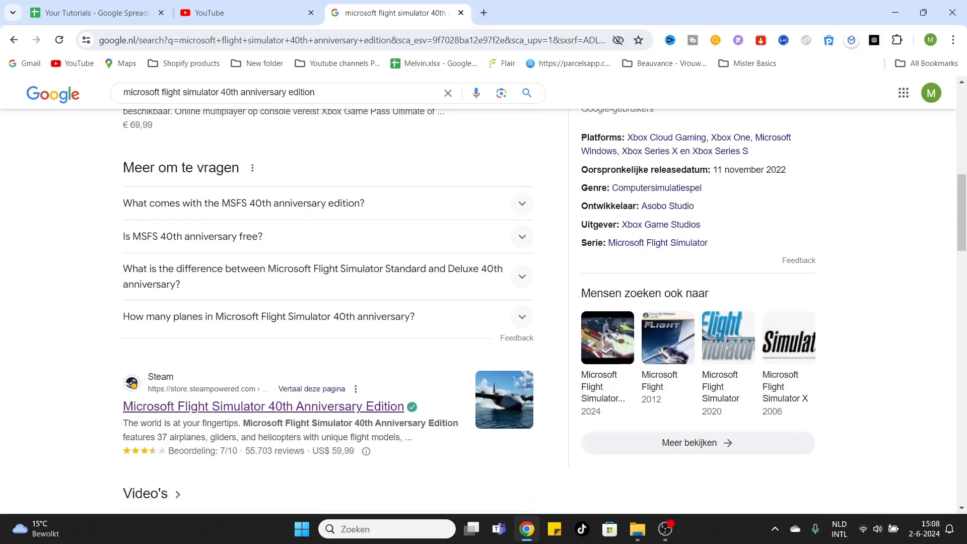
pyautogui.moveTo(180, 381)
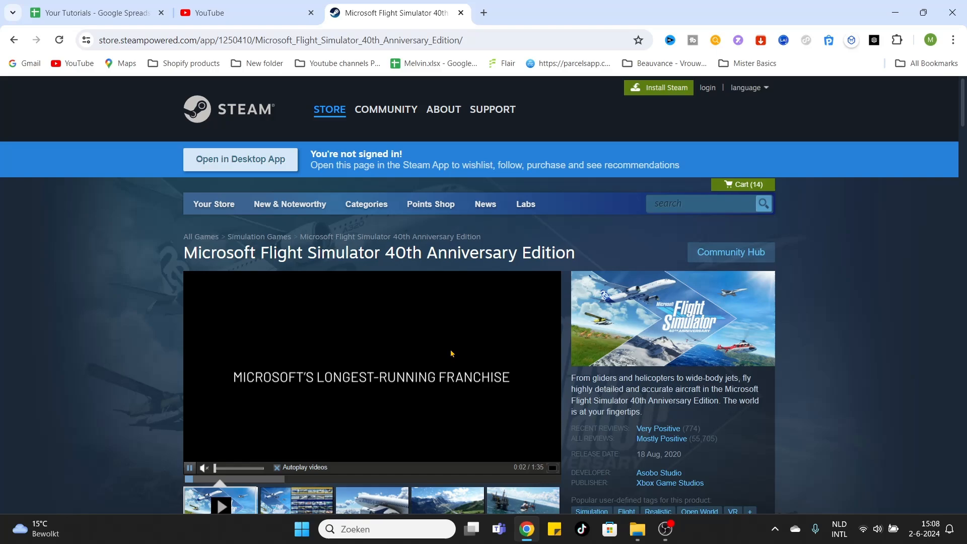
# - Browse the edition-comparison and helicopter-over-oil-rigs screenshots, then select the game description text
pyautogui.scroll(-3)
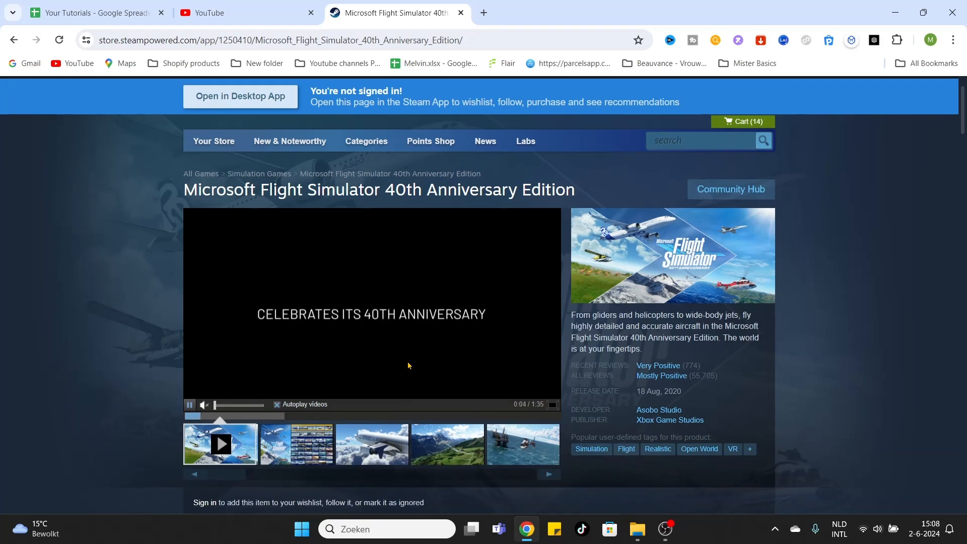
pyautogui.click(296, 444)
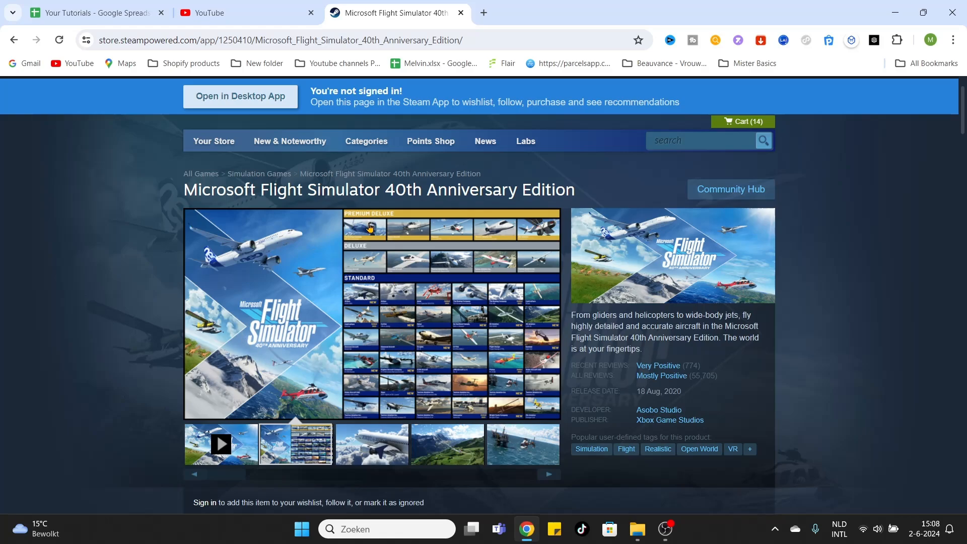
pyautogui.moveTo(459, 402)
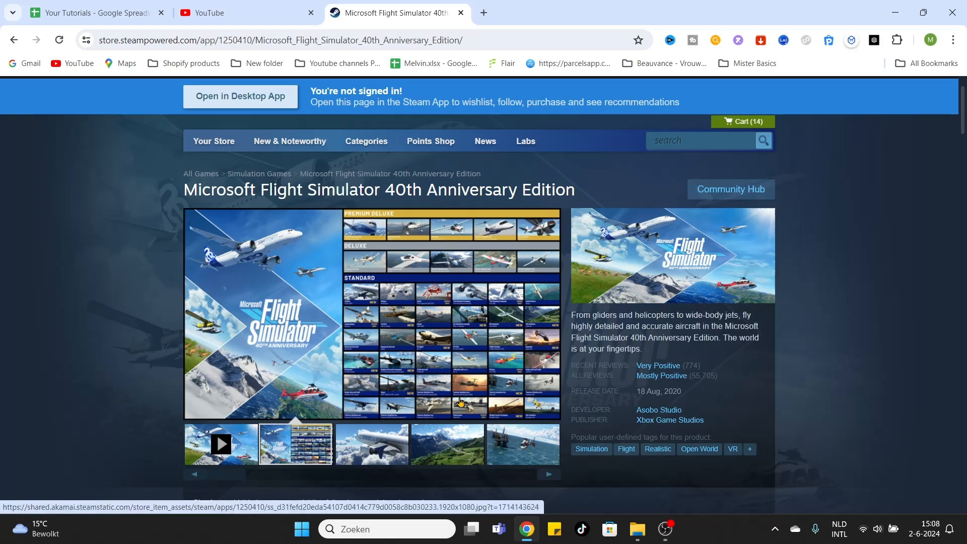
pyautogui.click(521, 443)
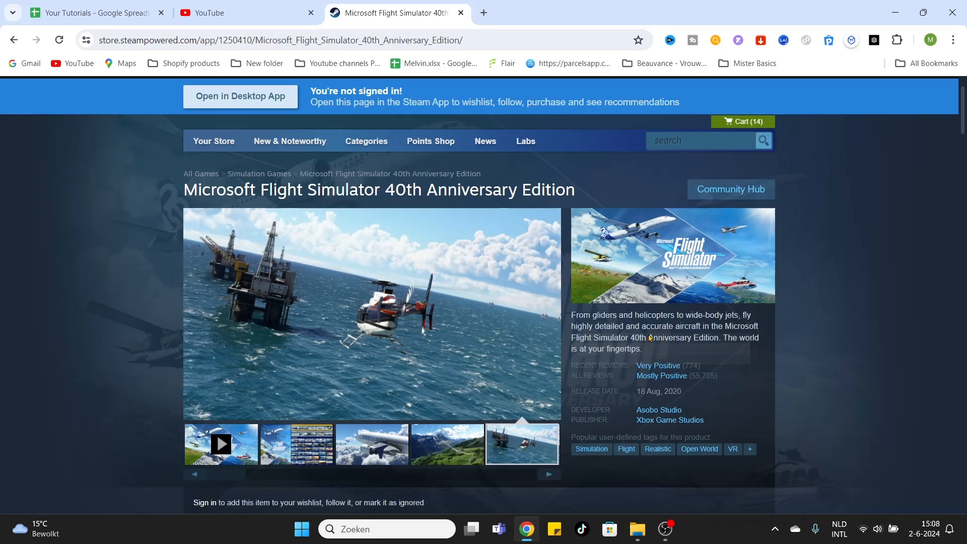
pyautogui.moveTo(572, 314); pyautogui.dragTo(642, 350)
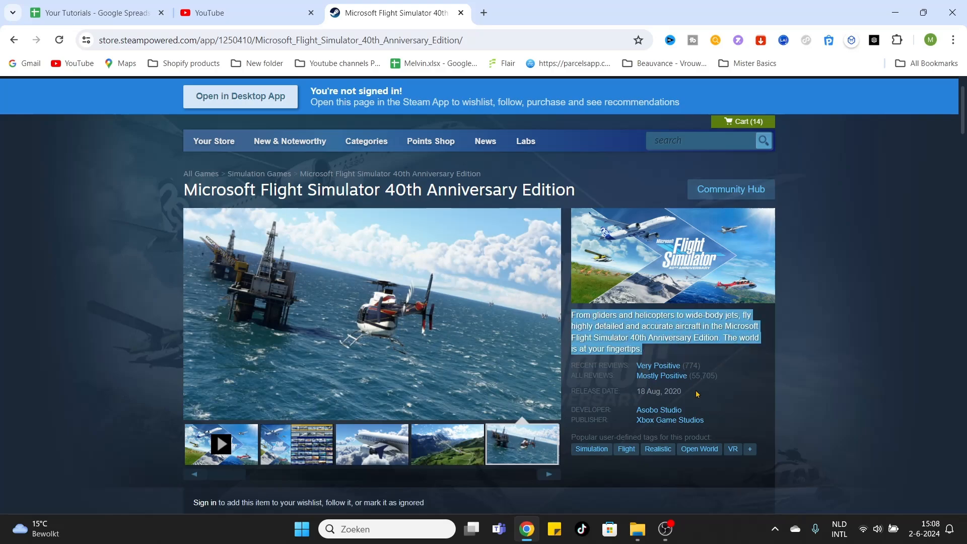
pyautogui.scroll(-3)
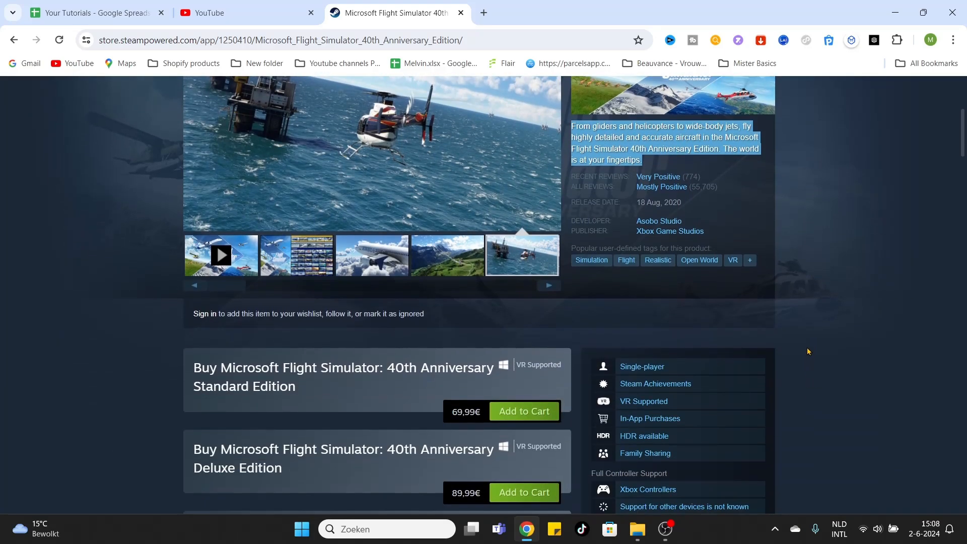
pyautogui.scroll(-3)
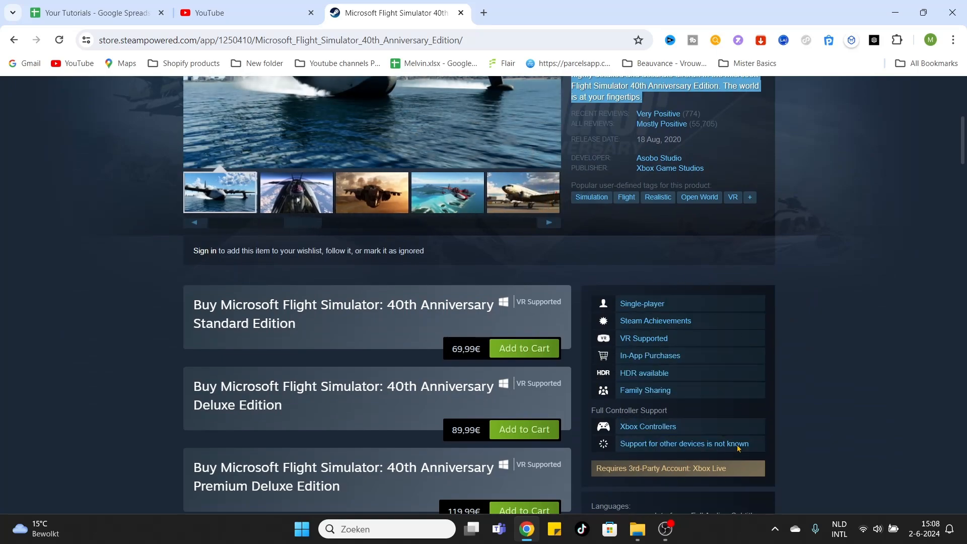
pyautogui.moveTo(691, 338)
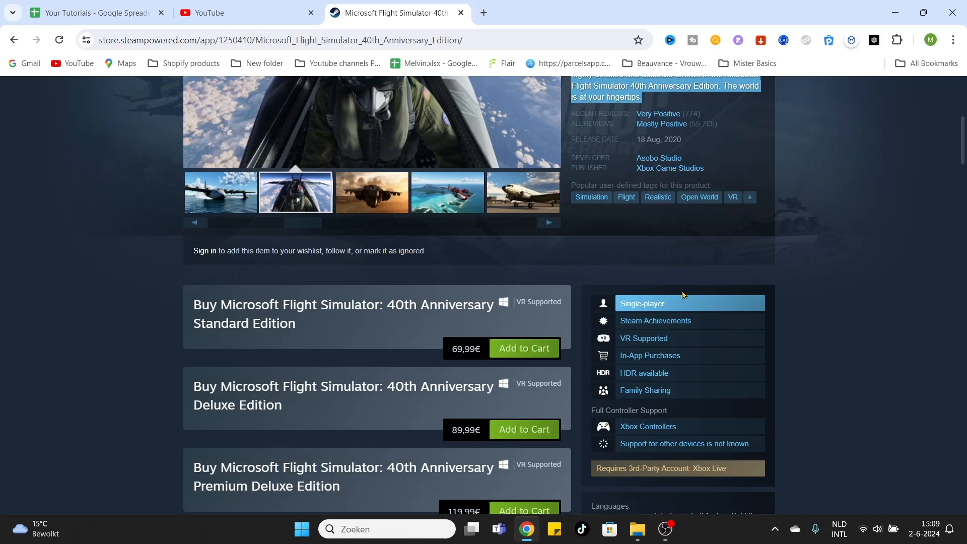
pyautogui.moveTo(673, 447)
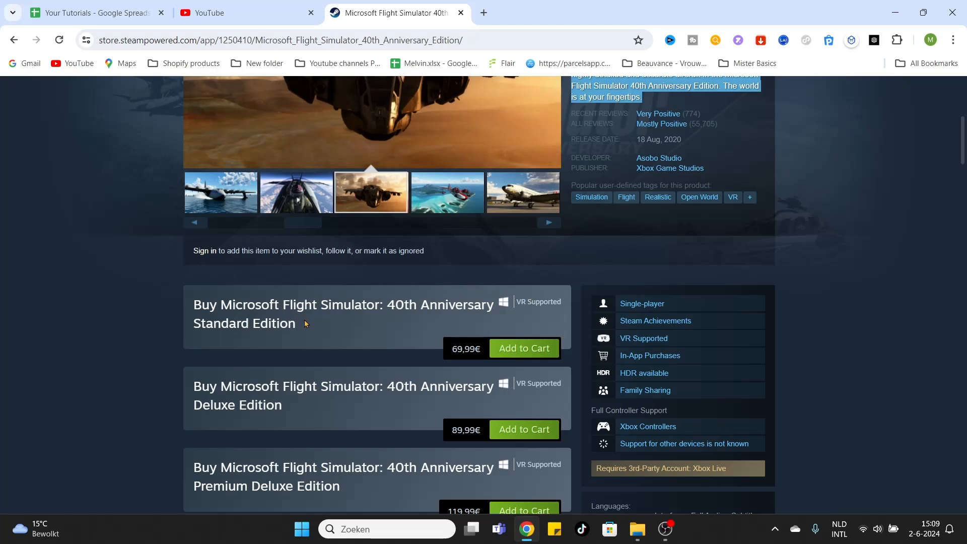
pyautogui.moveTo(524, 348)
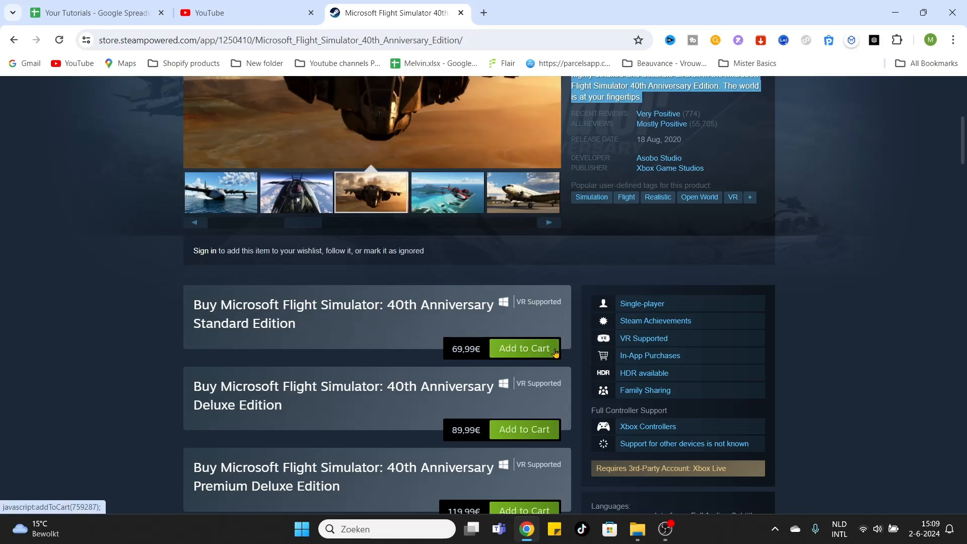
pyautogui.moveTo(743, 315)
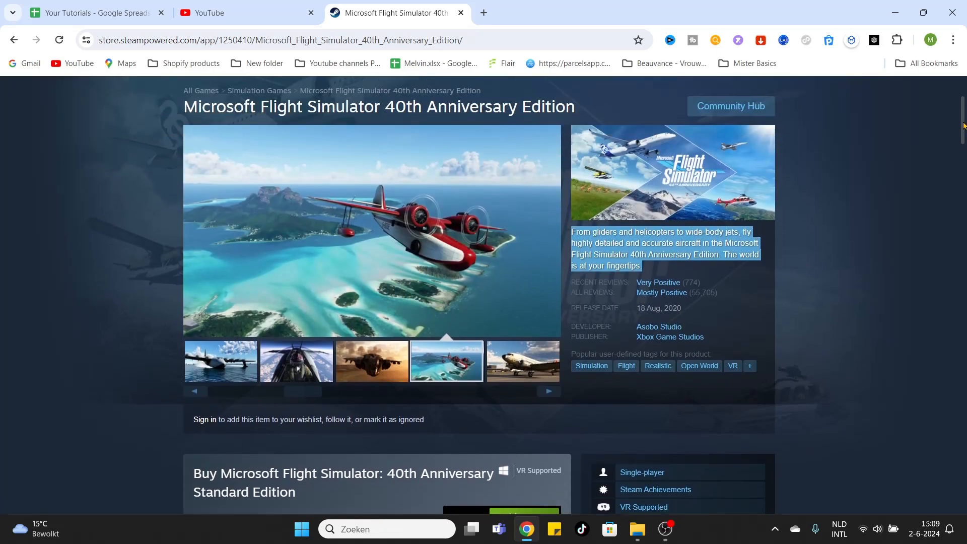
pyautogui.scroll(3)
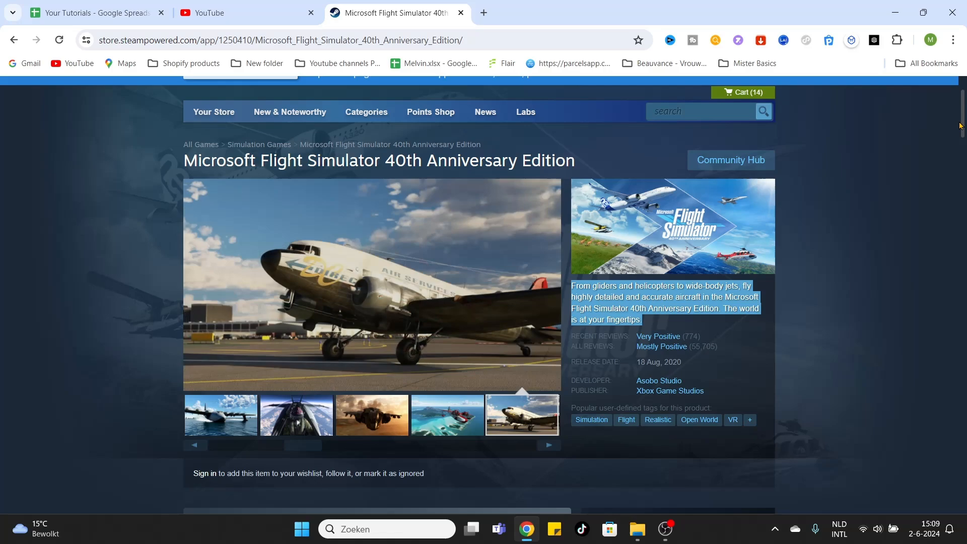